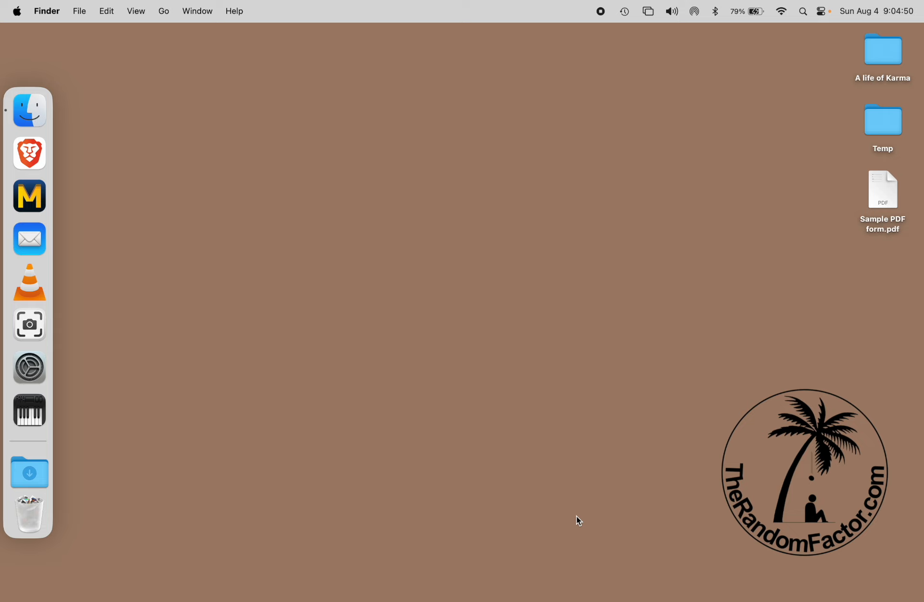
{"action": "mouse_move", "coordinate": [802, 349]}
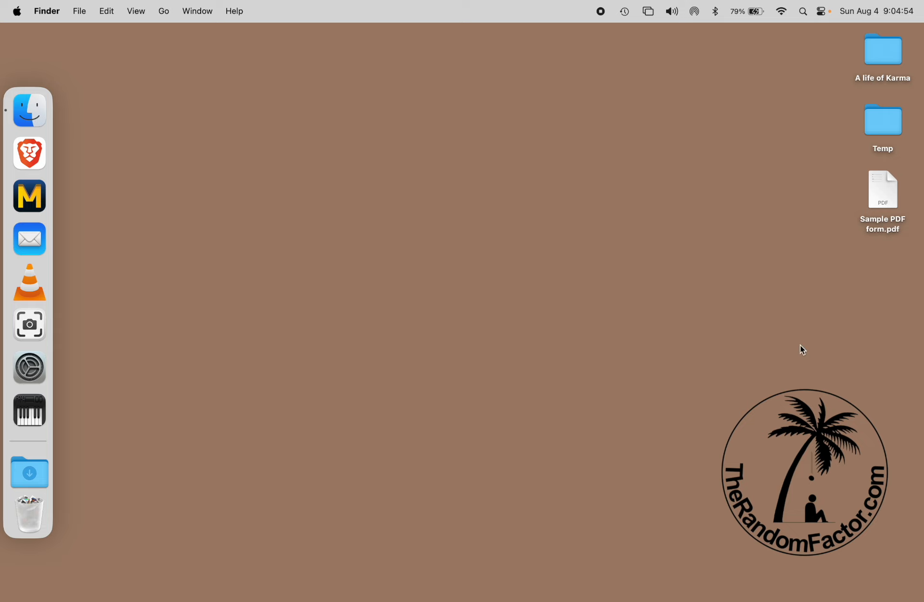
{"action": "mouse_move", "coordinate": [887, 192]}
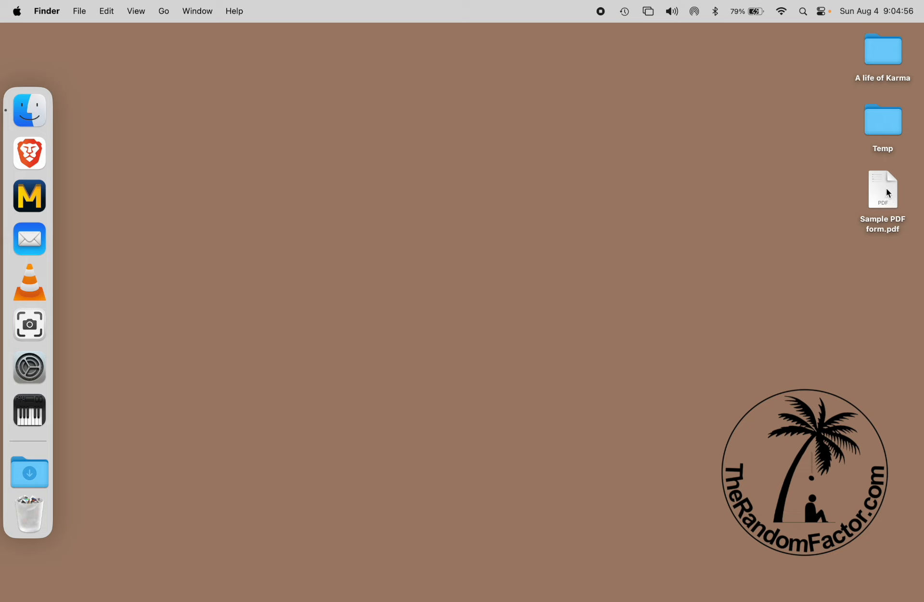
- Open Sample PDF form.pdf and show the Markup toolbar to place a text box on the Name line
{"action": "double_click", "coordinate": [883, 191]}
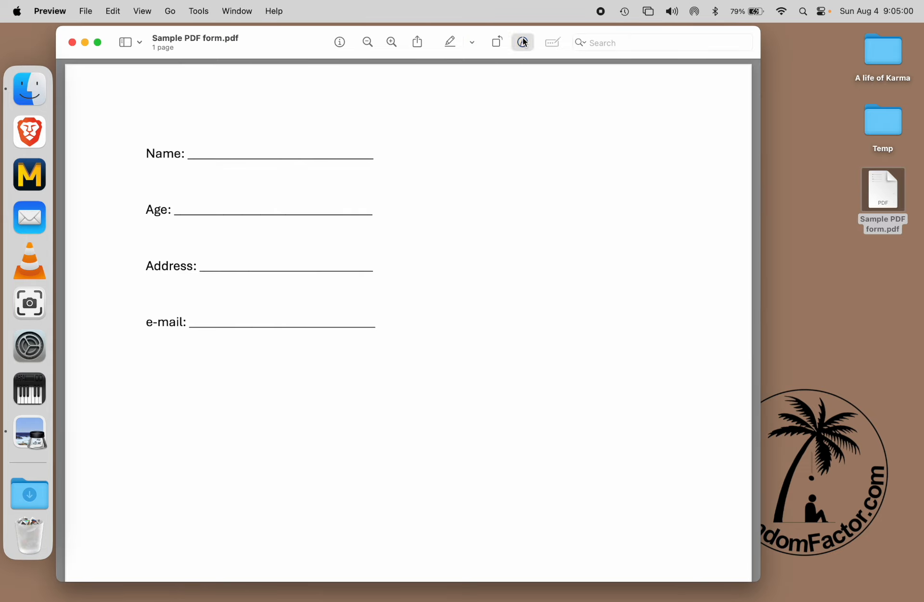
{"action": "left_click", "coordinate": [522, 41]}
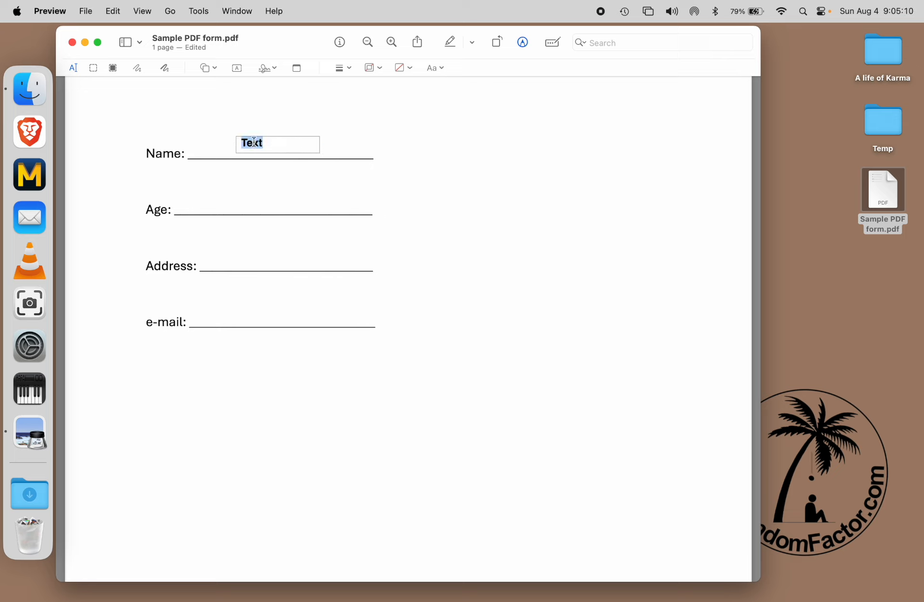
- Enter Mario on Name, 22 on Age and Elm Street on Address using text boxes
{"action": "type", "text": "Mario"}
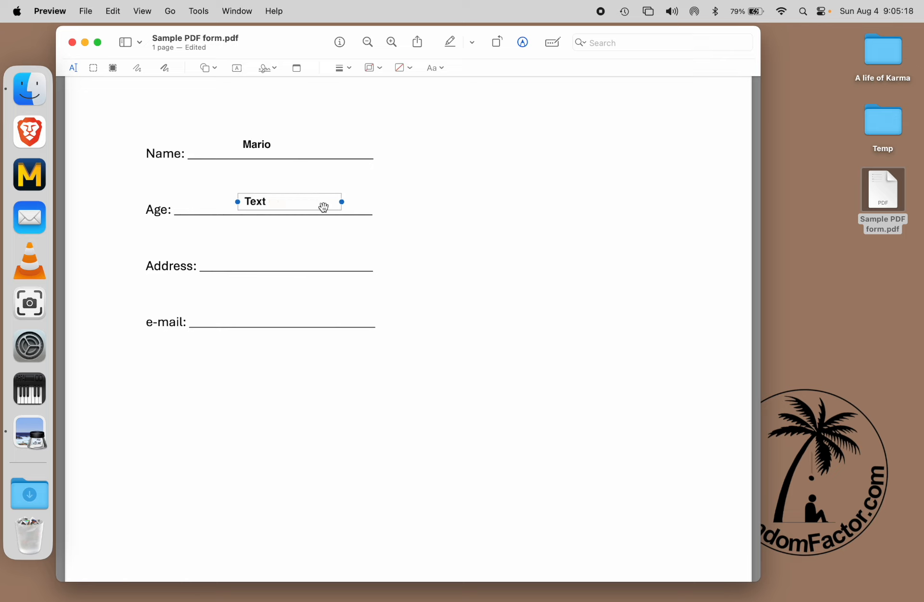
{"action": "type", "text": "22"}
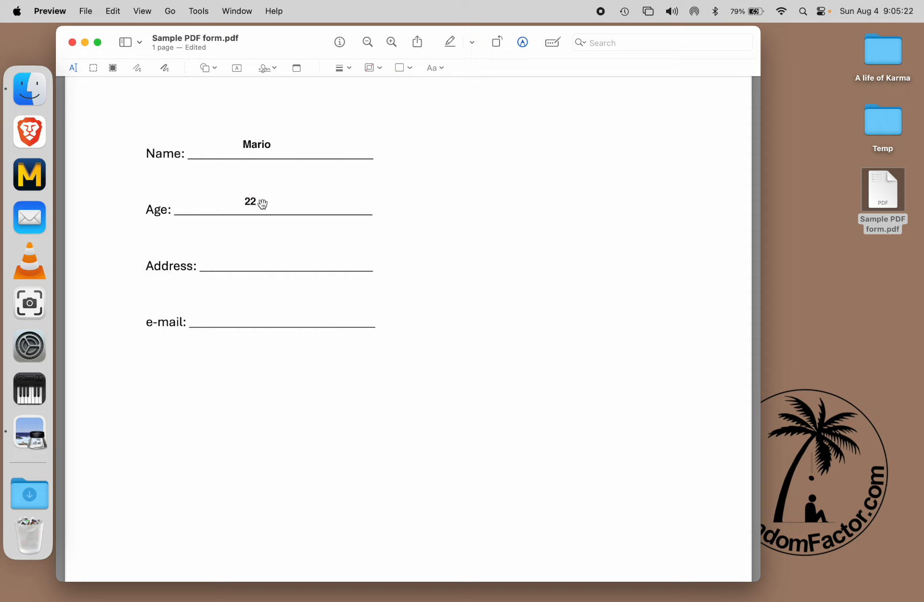
{"action": "left_click", "coordinate": [250, 203]}
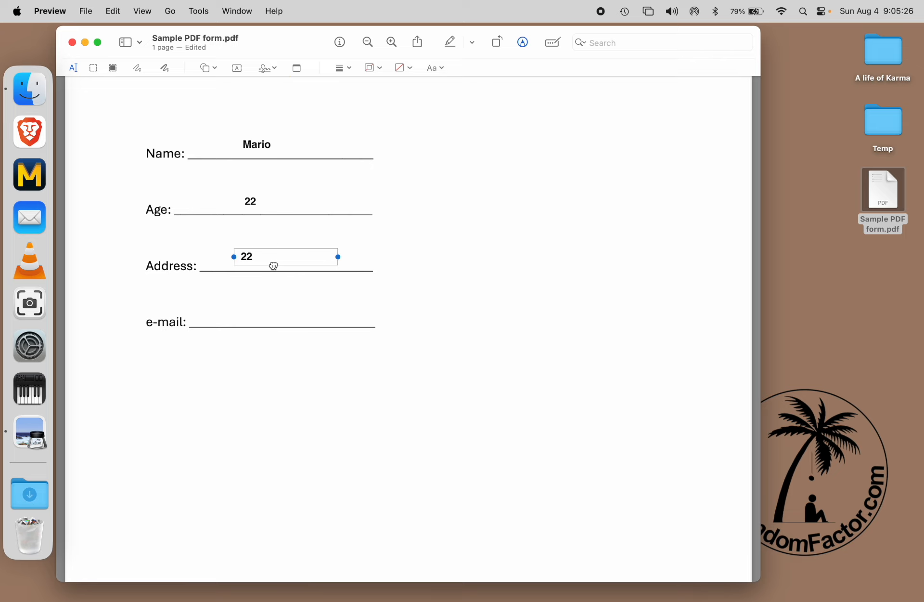
{"action": "double_click", "coordinate": [245, 256]}
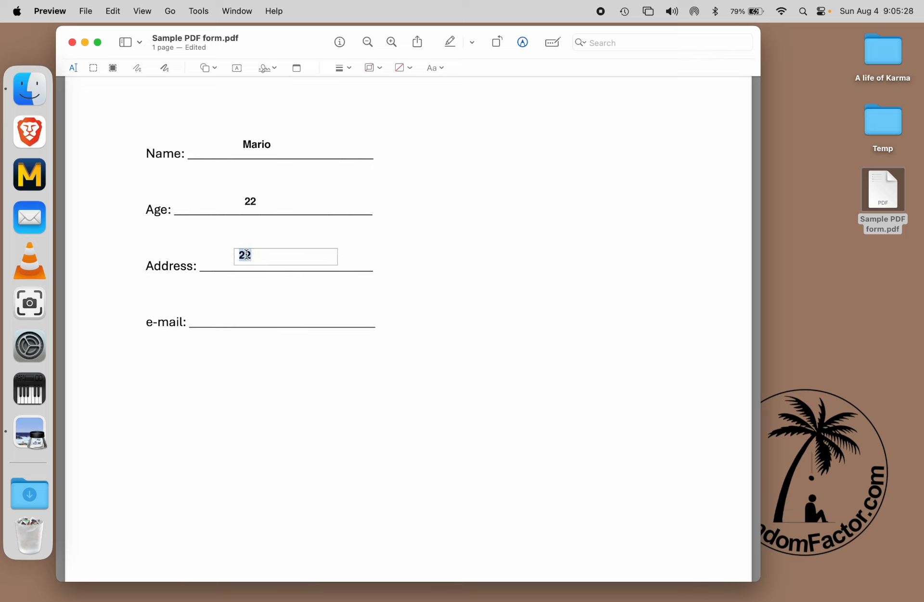
{"action": "type", "text": "Elm S"}
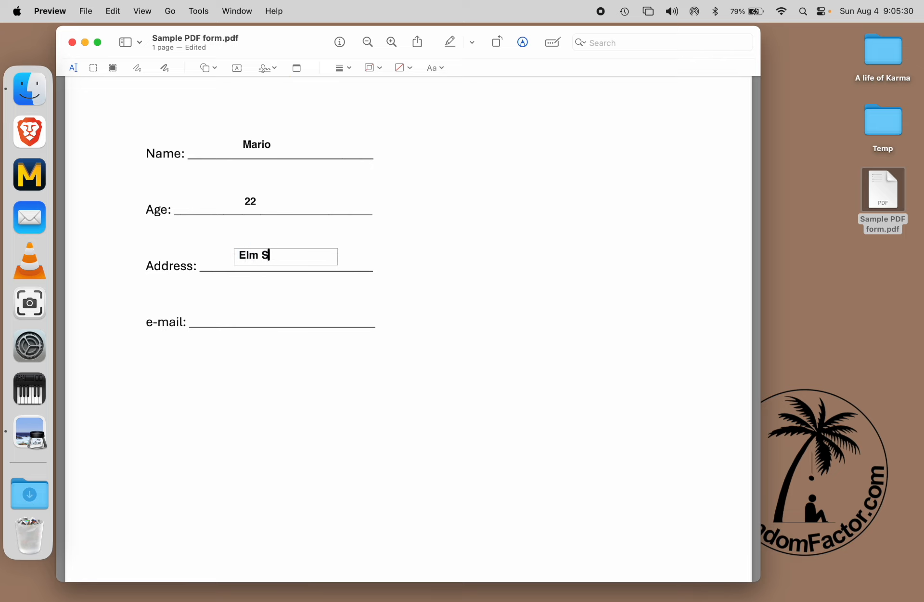
{"action": "type", "text": "treet"}
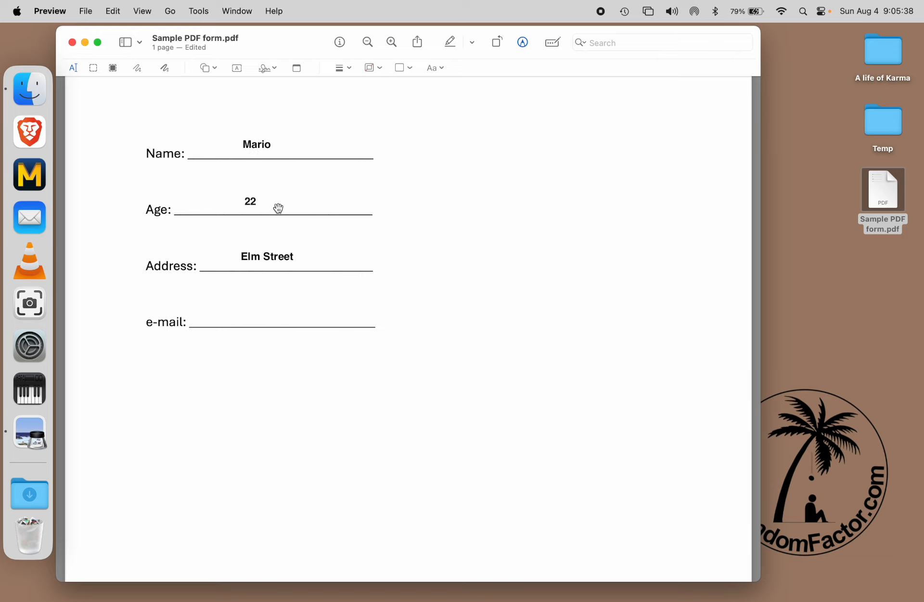
{"action": "mouse_move", "coordinate": [109, 41]}
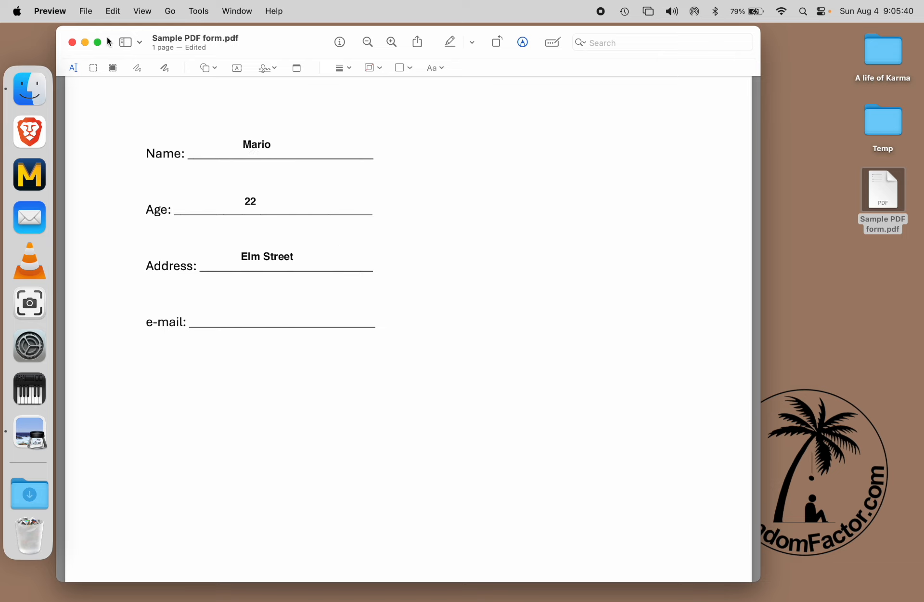
- Save the form, quit and reopen it, and re-enter 22 on the Age line
{"action": "left_click", "coordinate": [86, 11]}
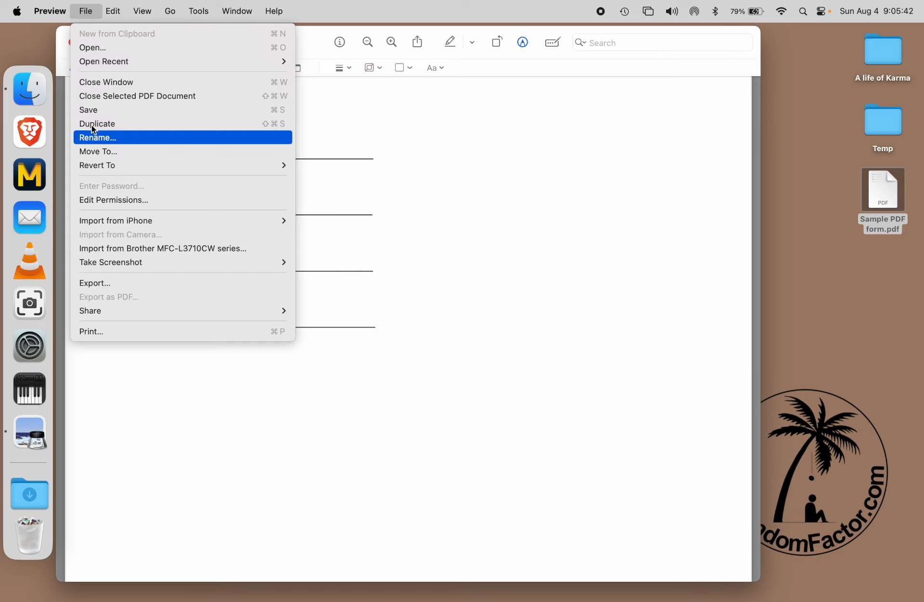
{"action": "left_click", "coordinate": [49, 10]}
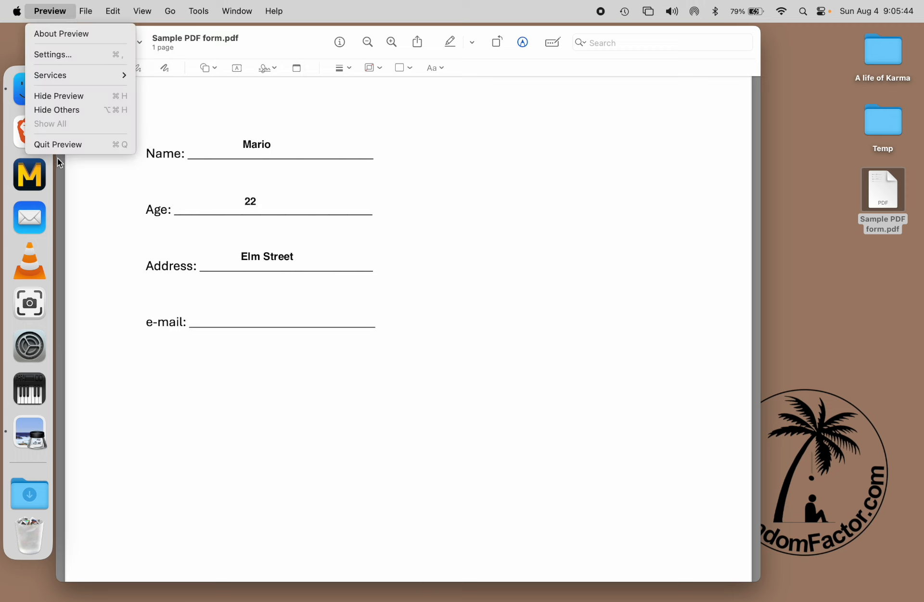
{"action": "left_click", "coordinate": [57, 143]}
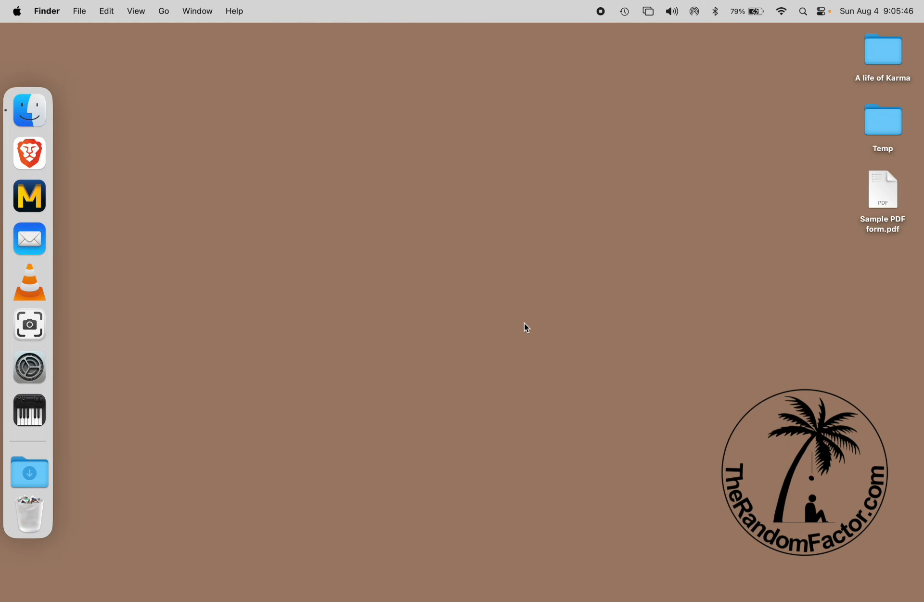
{"action": "double_click", "coordinate": [883, 189]}
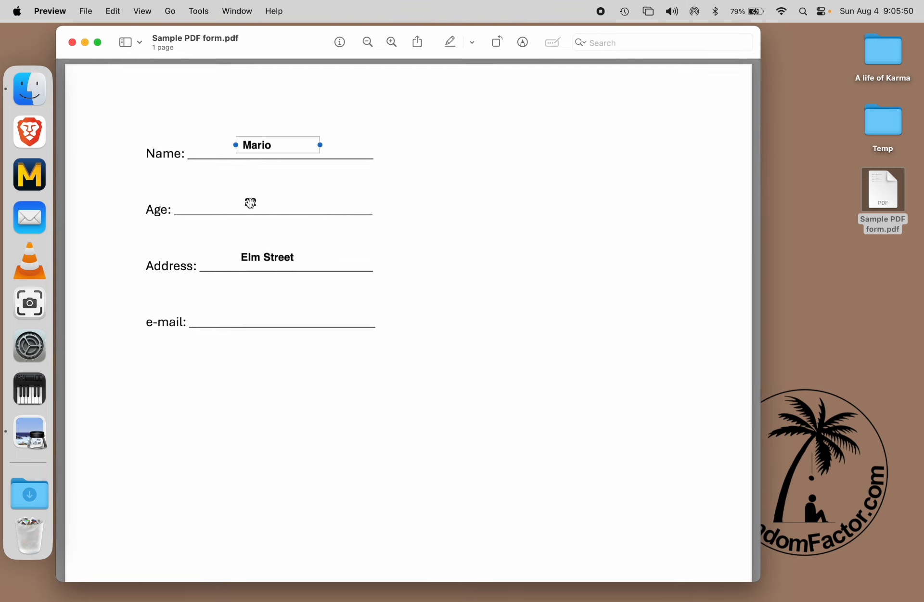
{"action": "type", "text": "22"}
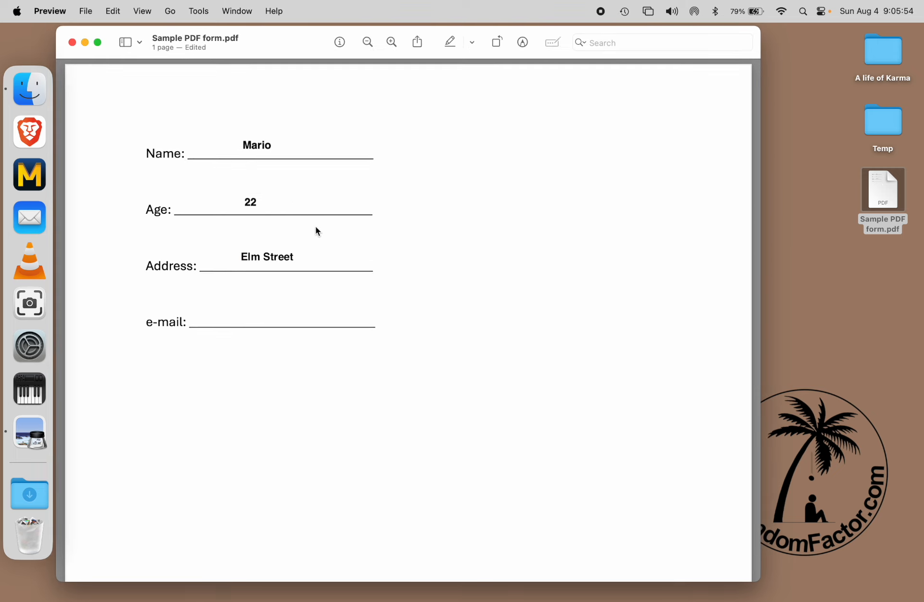
- Open the print dialog for the filled form via File > Print
{"action": "left_click", "coordinate": [85, 10]}
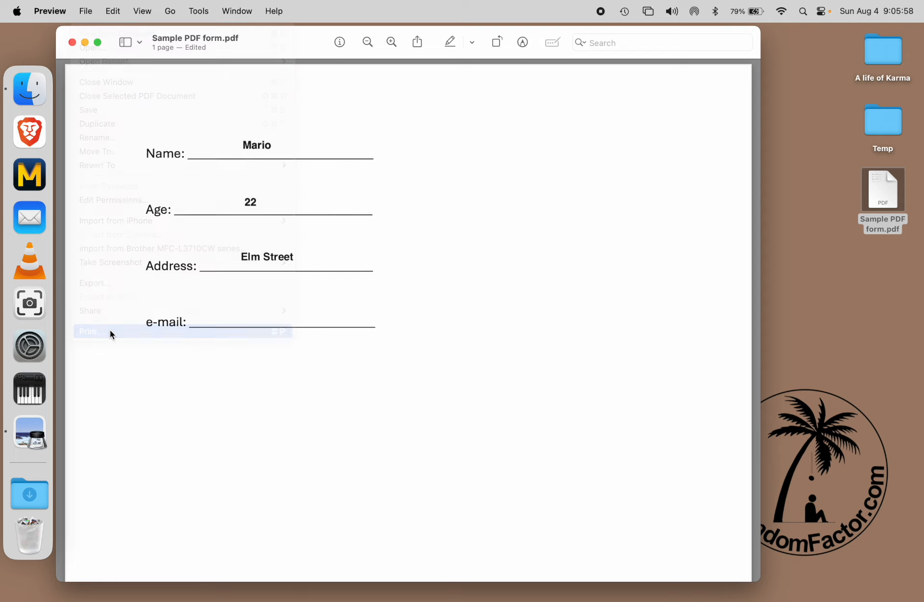
{"action": "left_click", "coordinate": [87, 331]}
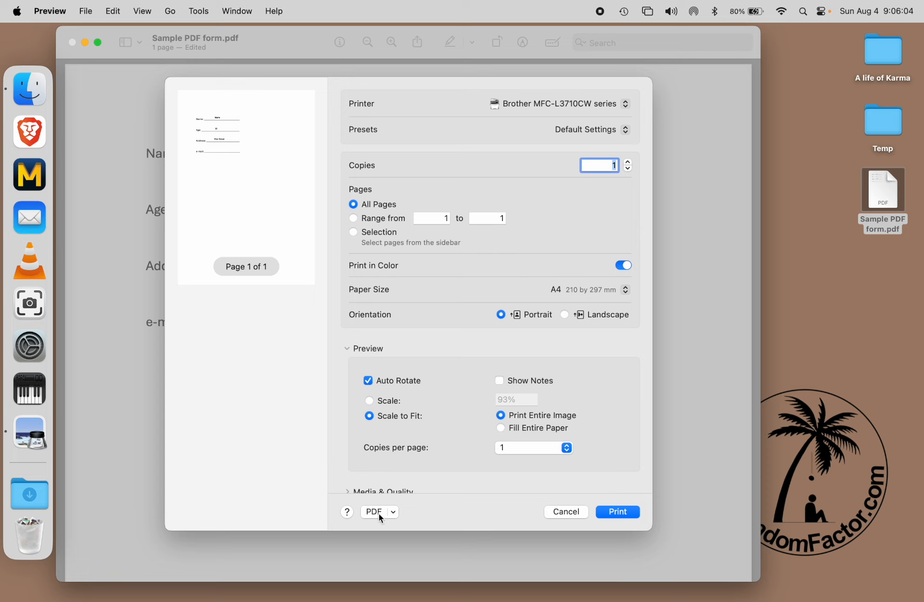
- Save as PDF from the print dialog to the Desktop as Sample PDF form 1.pdf
{"action": "left_click", "coordinate": [380, 511]}
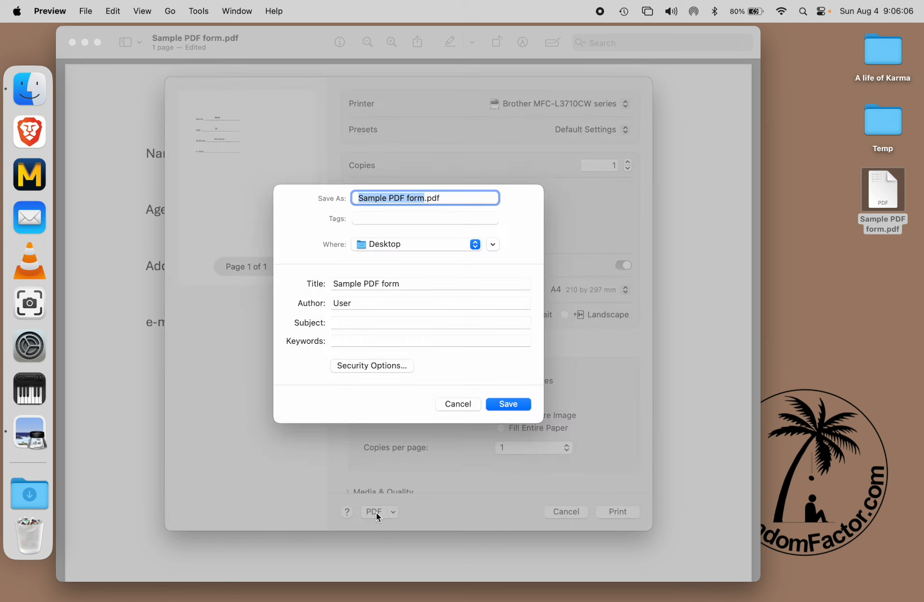
{"action": "left_click", "coordinate": [439, 198]}
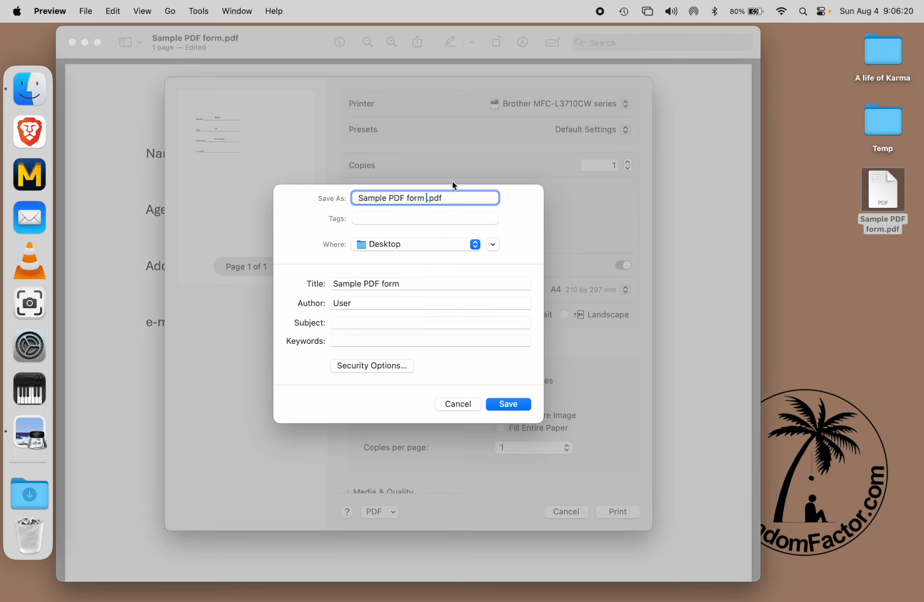
{"action": "type", "text": "1"}
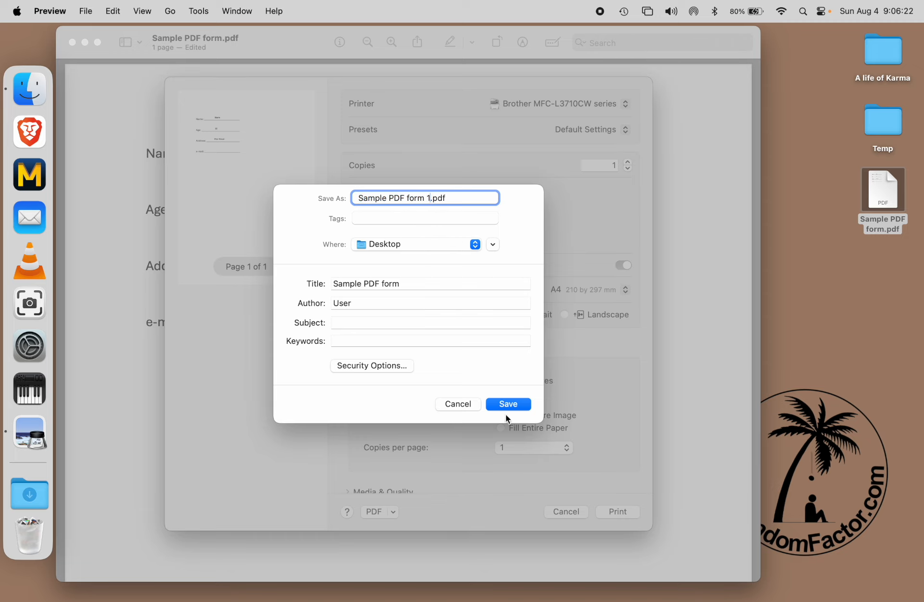
{"action": "left_click", "coordinate": [508, 403]}
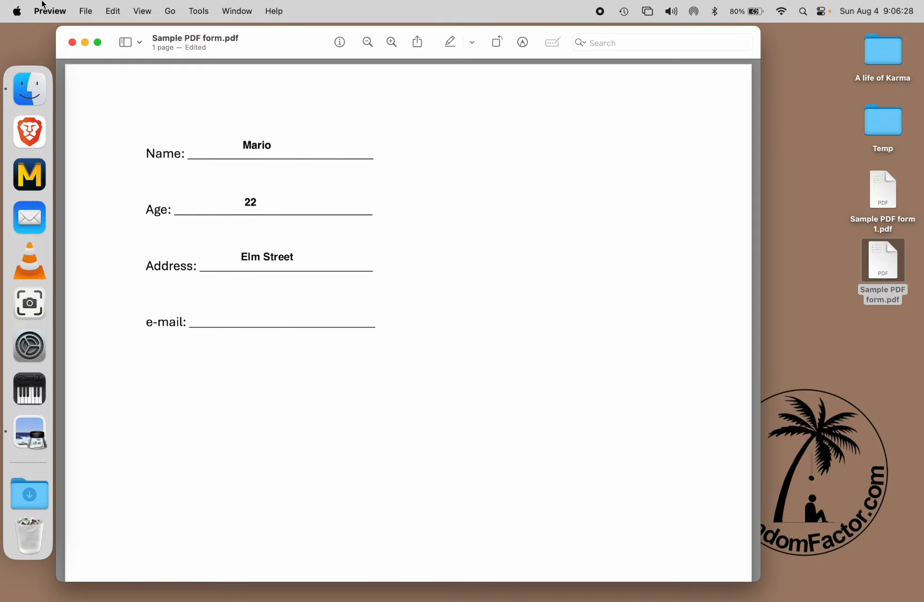
- Reopen the original form, confirm Elm Street is still its own editable box, then quit Preview
{"action": "left_click", "coordinate": [71, 41]}
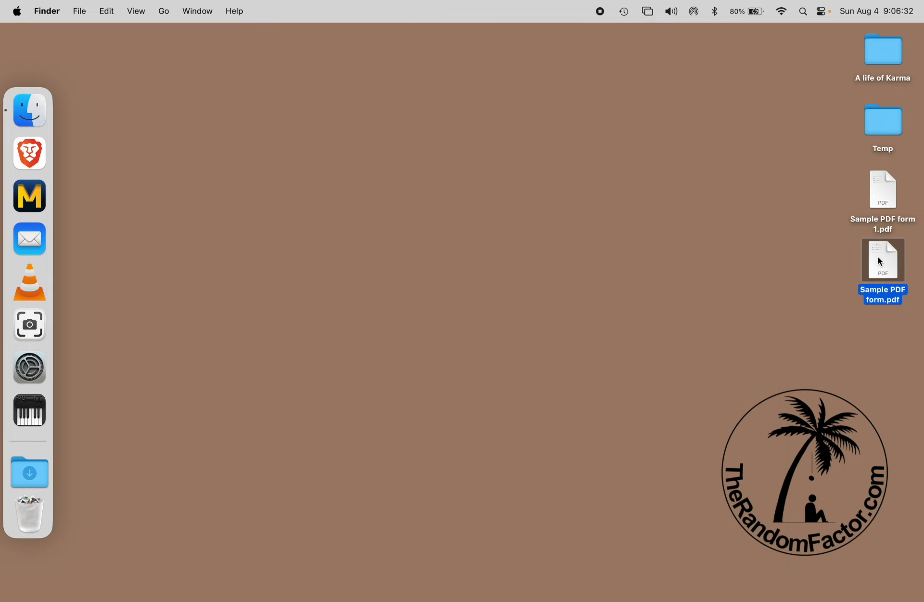
{"action": "double_click", "coordinate": [884, 260]}
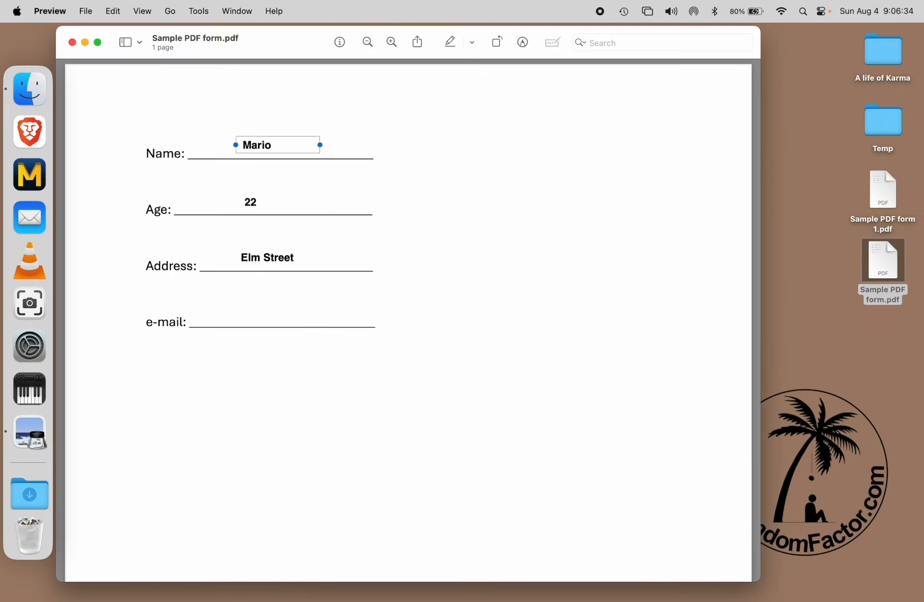
{"action": "left_click", "coordinate": [266, 258]}
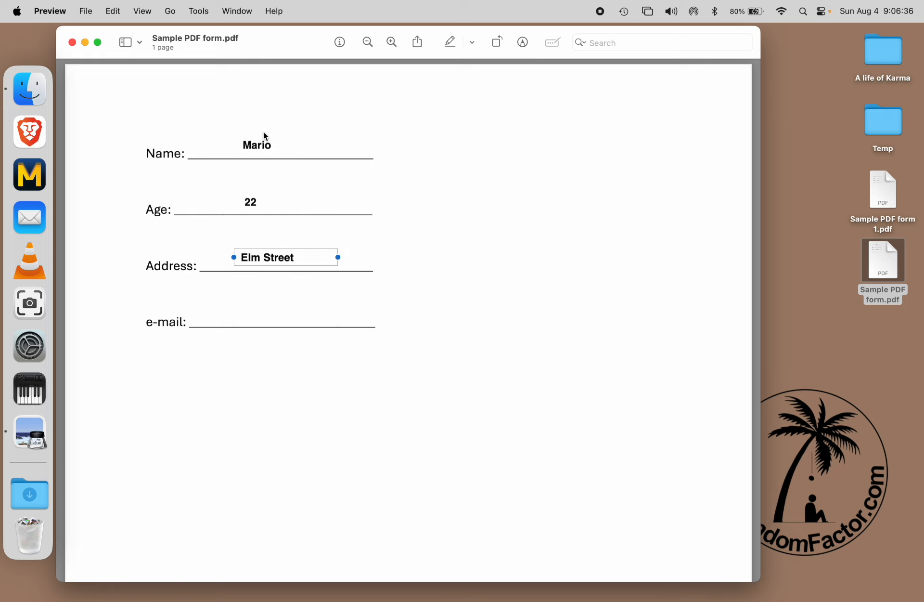
{"action": "left_click", "coordinate": [49, 10]}
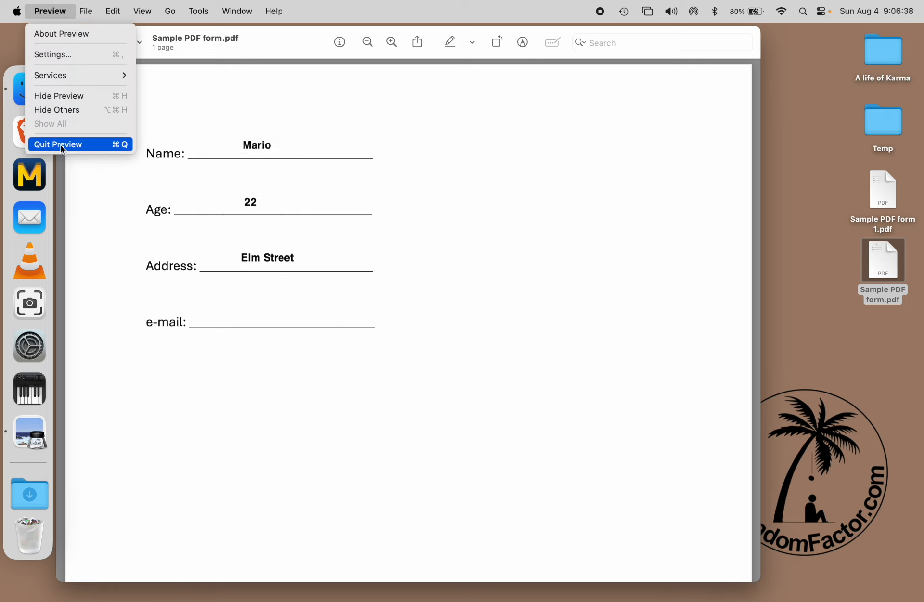
{"action": "left_click", "coordinate": [58, 144]}
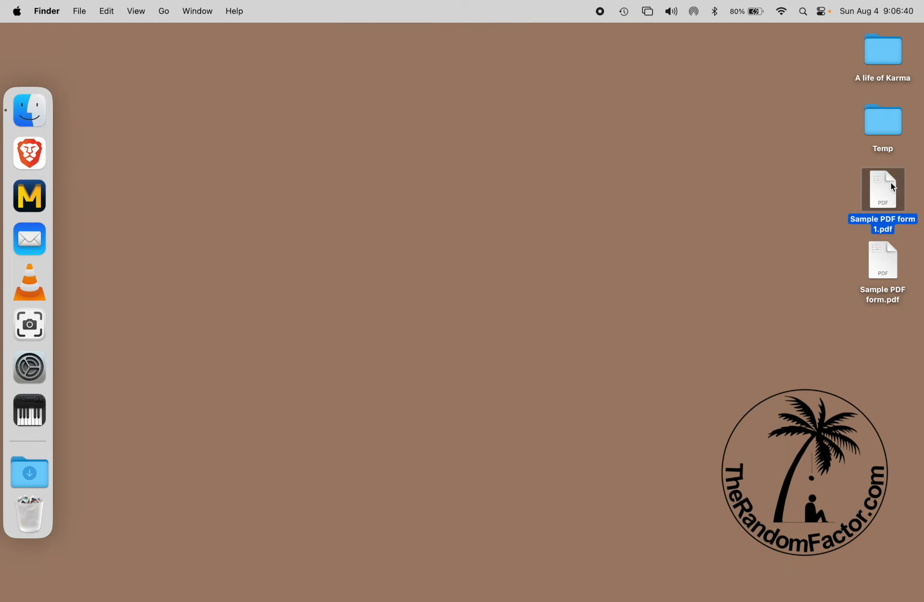
{"action": "double_click", "coordinate": [883, 188]}
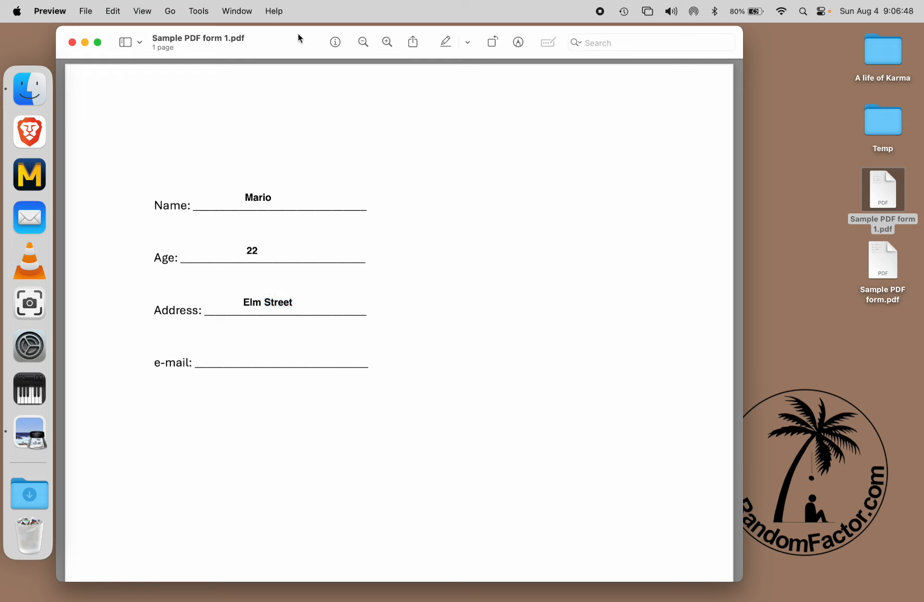
{"action": "mouse_move", "coordinate": [63, 4]}
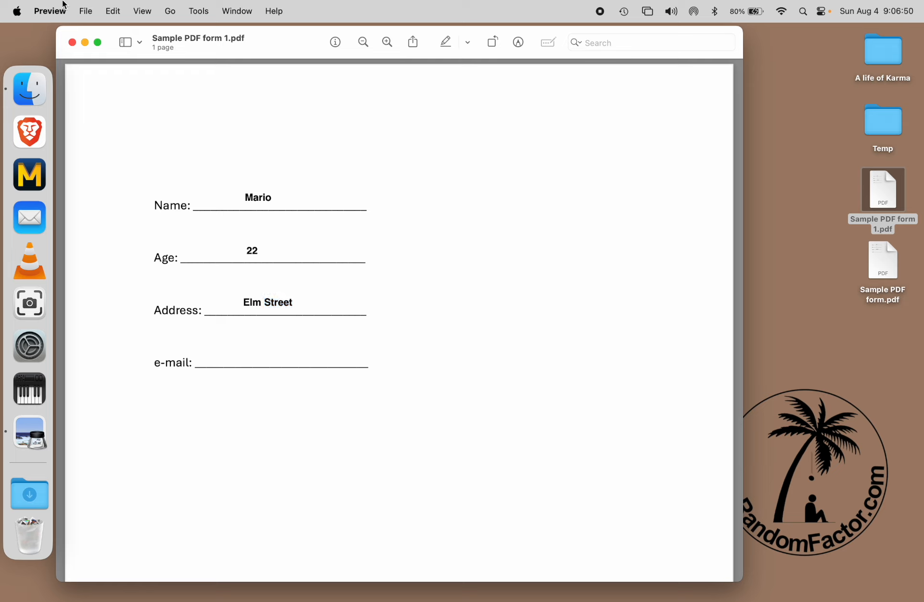
{"action": "left_click", "coordinate": [49, 11]}
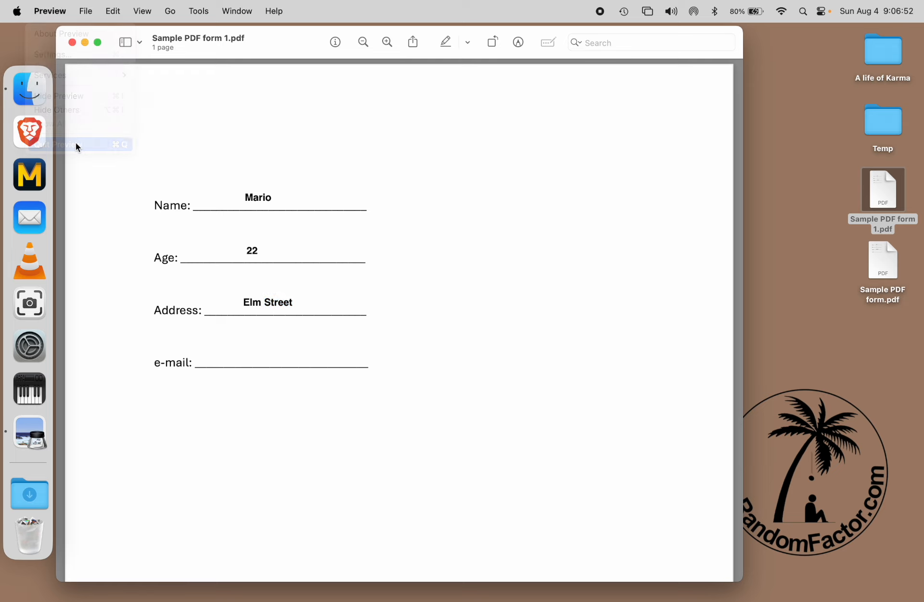
{"action": "left_click", "coordinate": [55, 144]}
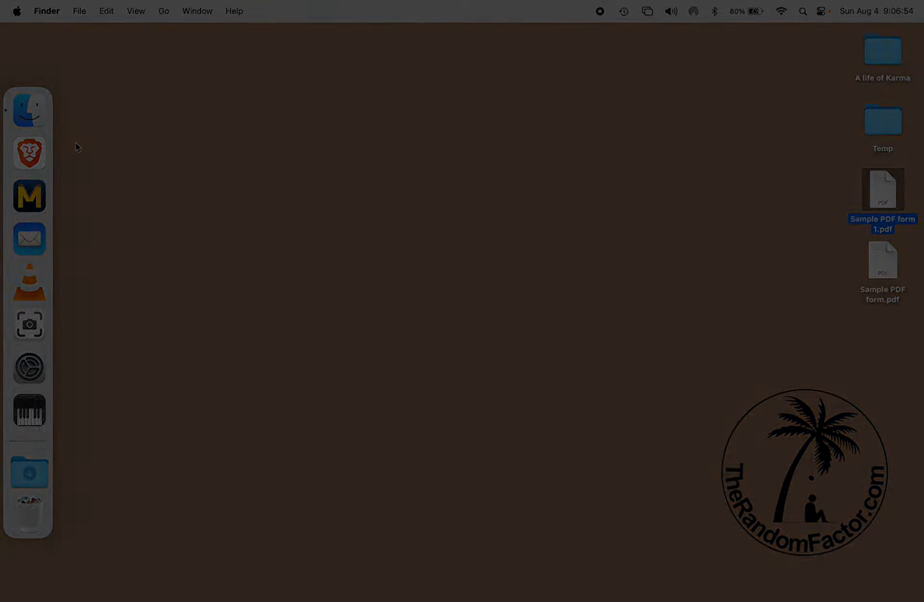